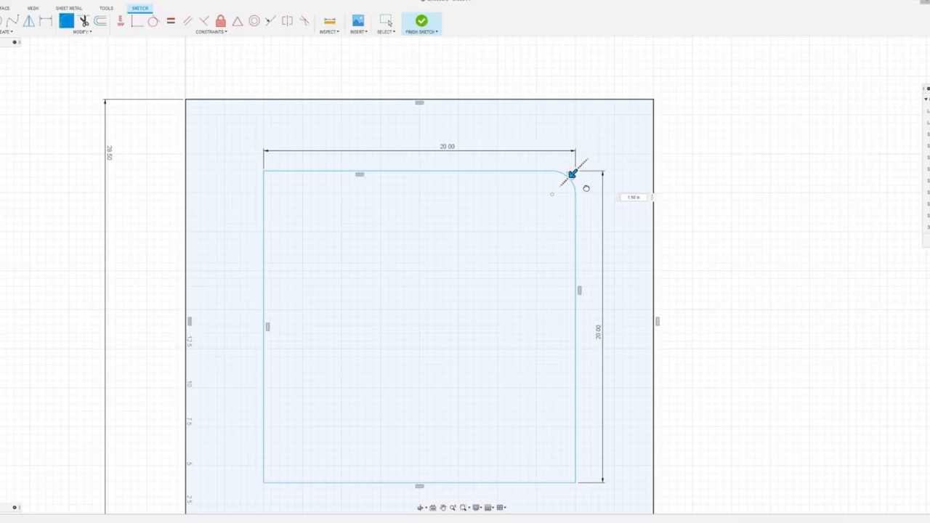
Enter the corner fillet radius for the 20 by 20 window square and finish the sketch
{"action": "type", "text": "1.75"}
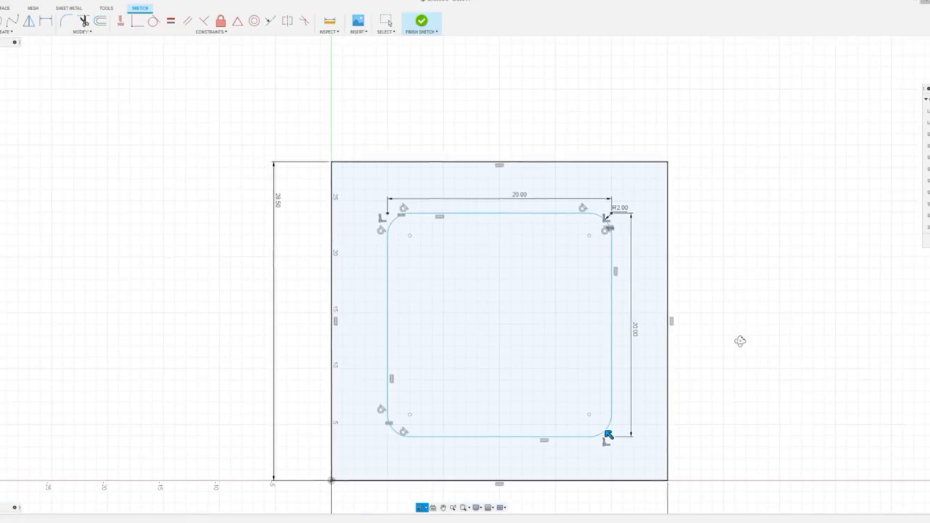
{"action": "left_click", "coordinate": [422, 21]}
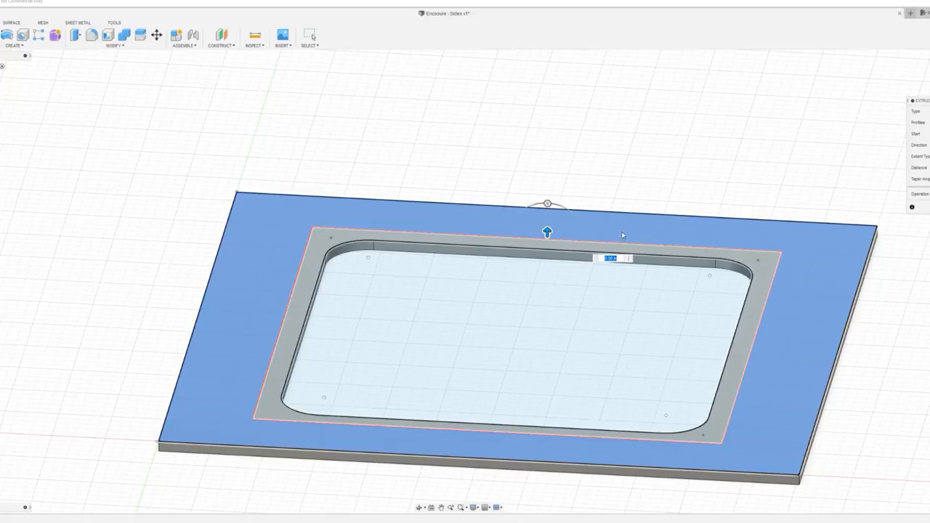
Set the depth of the recessed ledge pocket around the rounded window
{"action": "left_click_drag", "start_coordinate": [547, 231], "coordinate": [549, 232]}
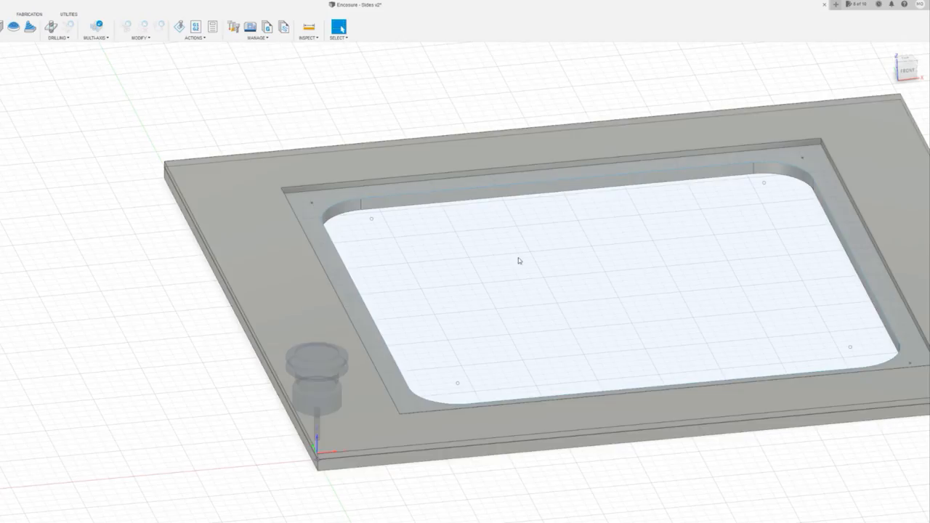
{"action": "mouse_move", "coordinate": [510, 255]}
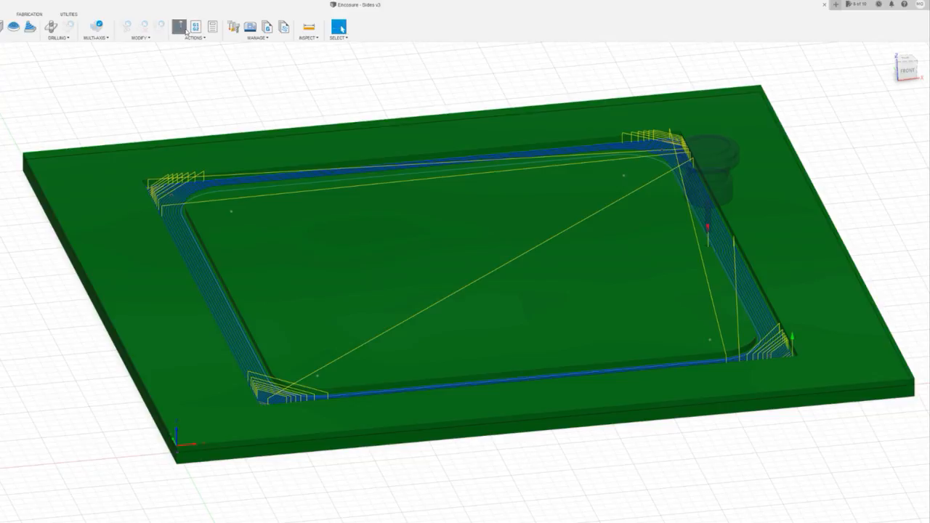
Run the window-contour toolpath simulation, playing the cutter around the rounded groove
{"action": "left_click", "coordinate": [179, 27]}
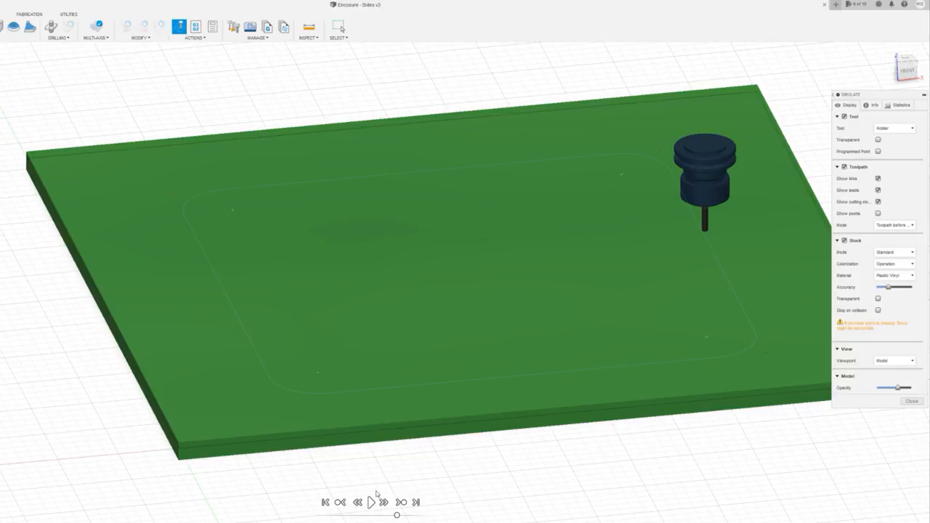
{"action": "left_click", "coordinate": [370, 502]}
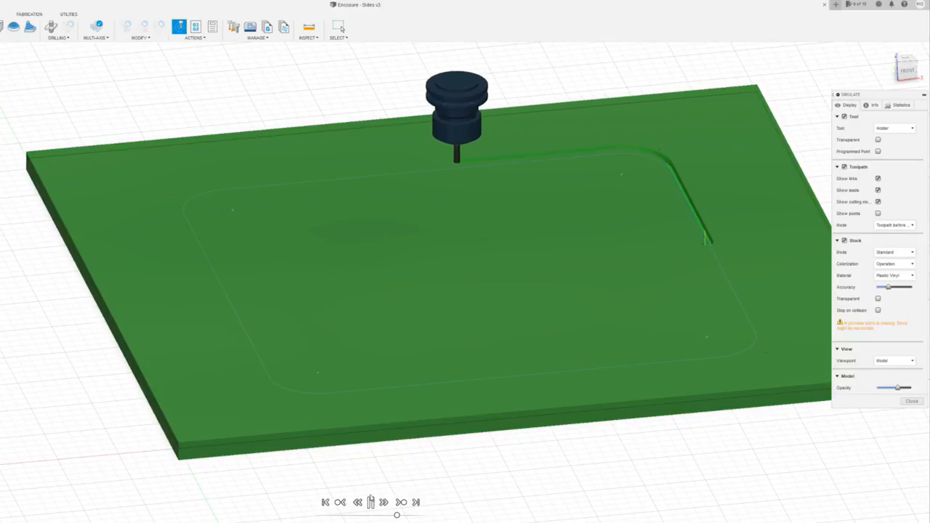
{"action": "left_click", "coordinate": [370, 502]}
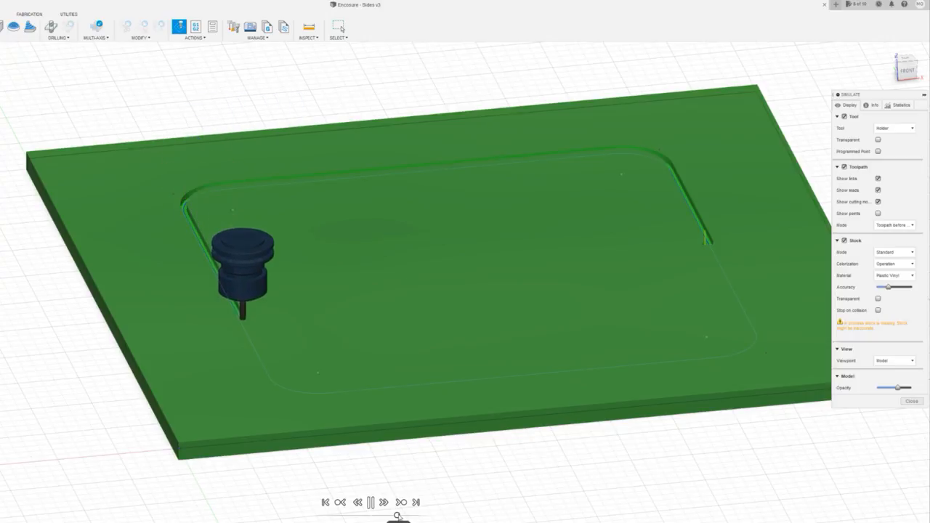
{"action": "left_click", "coordinate": [371, 502]}
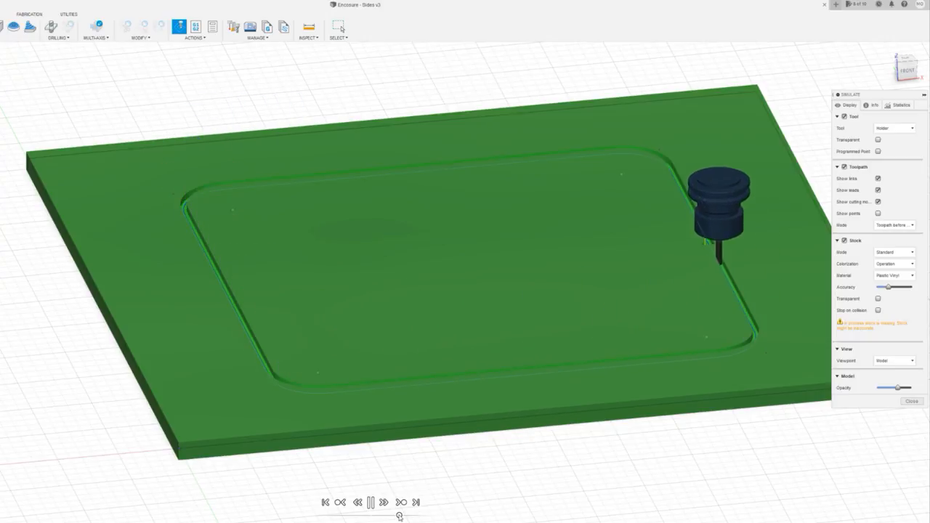
{"action": "left_click", "coordinate": [383, 502]}
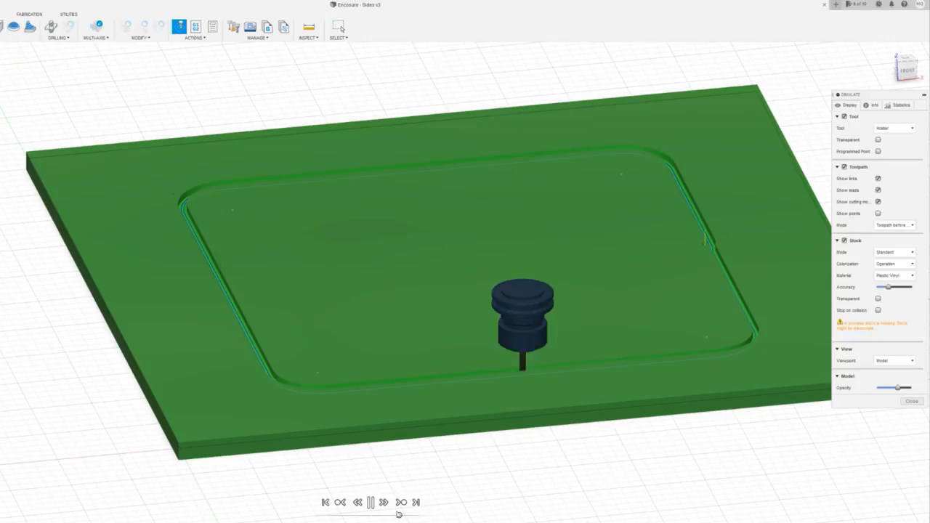
{"action": "left_click", "coordinate": [369, 503]}
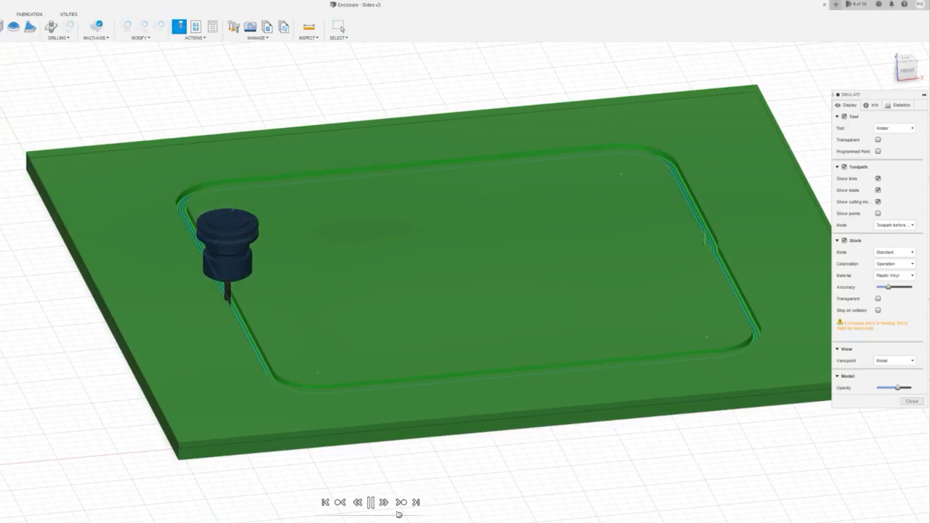
{"action": "left_click", "coordinate": [383, 502]}
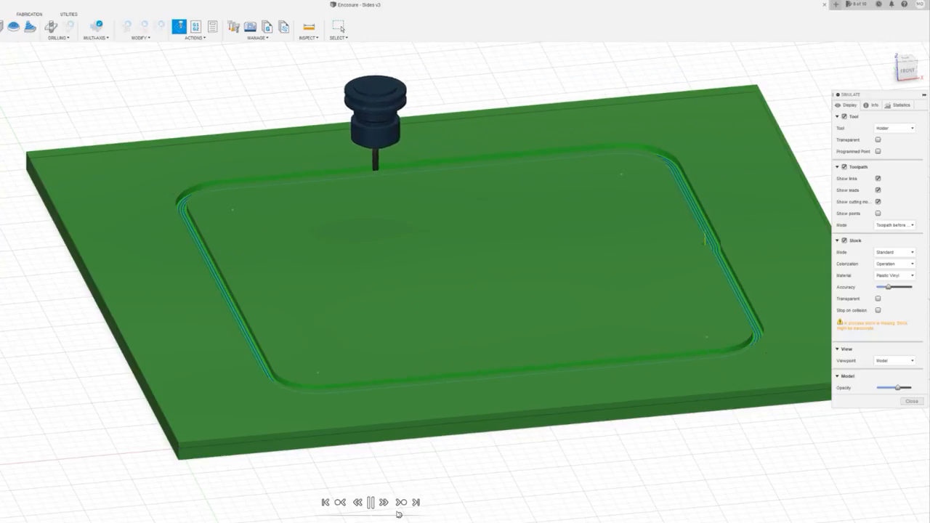
{"action": "left_click", "coordinate": [369, 502]}
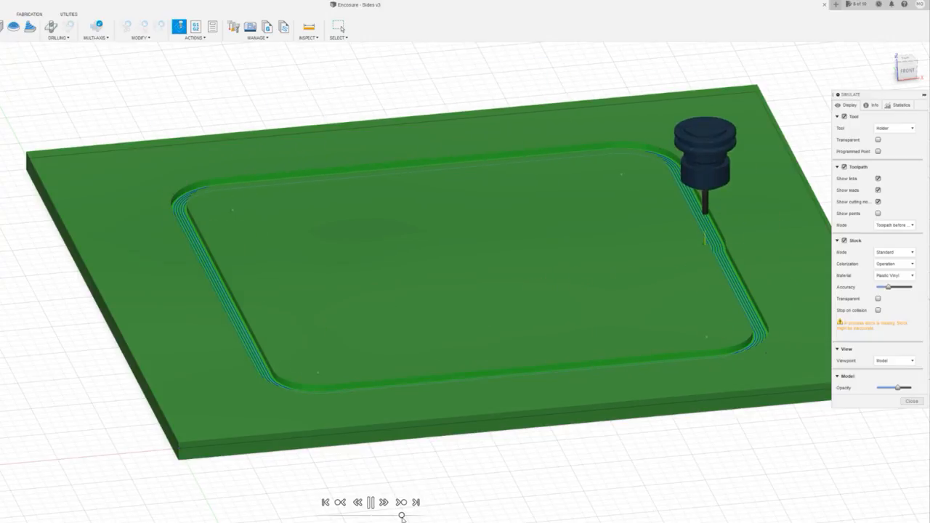
{"action": "left_click", "coordinate": [383, 502]}
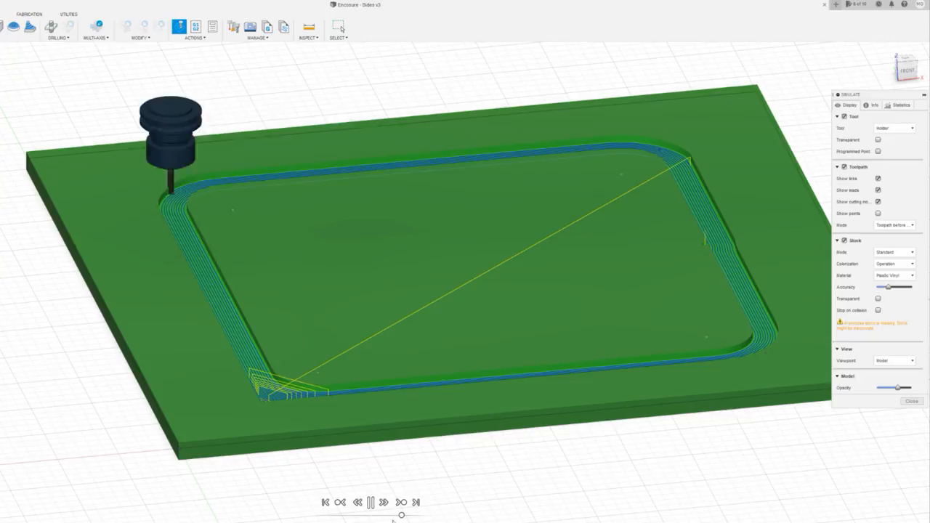
{"action": "left_click", "coordinate": [370, 503]}
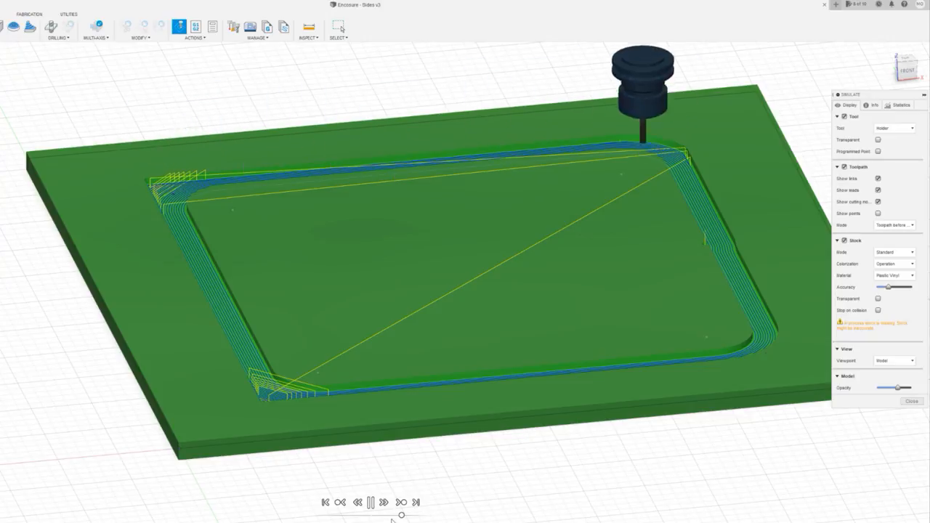
{"action": "left_click", "coordinate": [383, 502]}
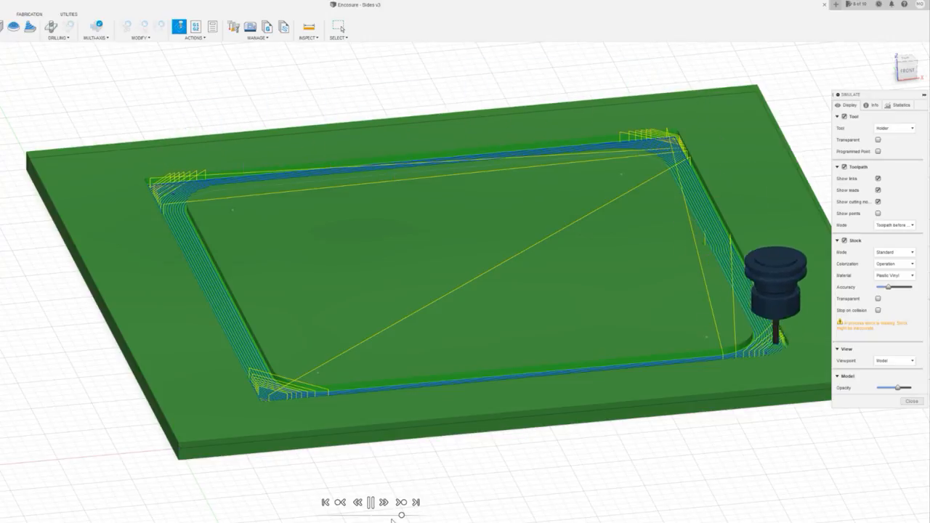
{"action": "left_click", "coordinate": [370, 502]}
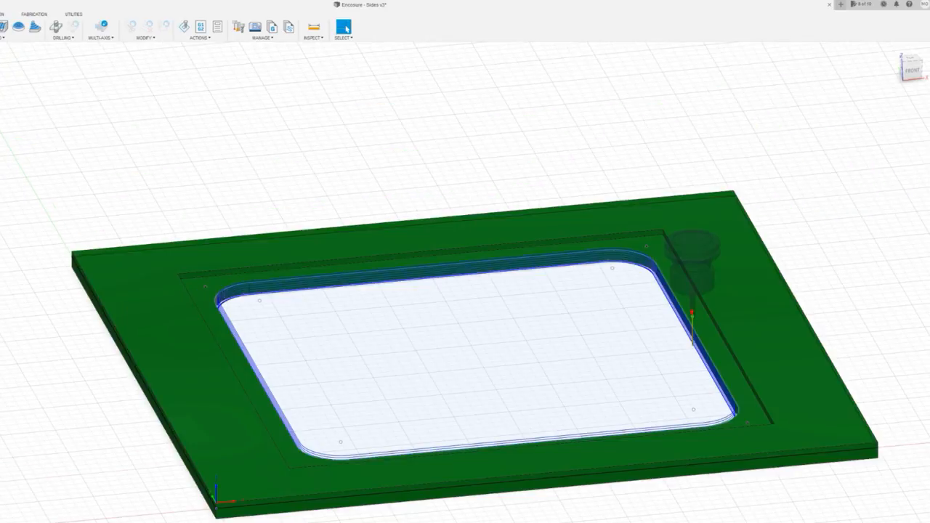
Simulate the second contour operation, with the cutter tracing the recess's inner edge
{"action": "left_click", "coordinate": [184, 26]}
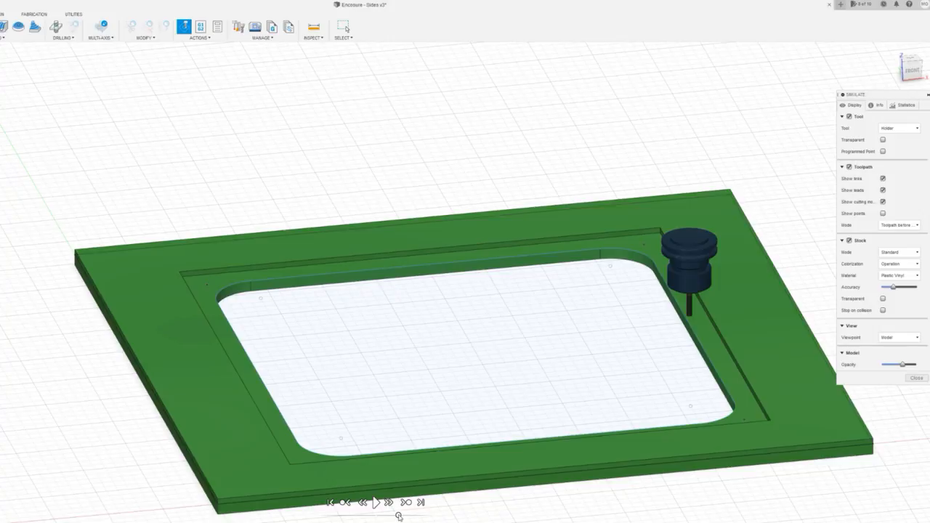
{"action": "left_click", "coordinate": [376, 502]}
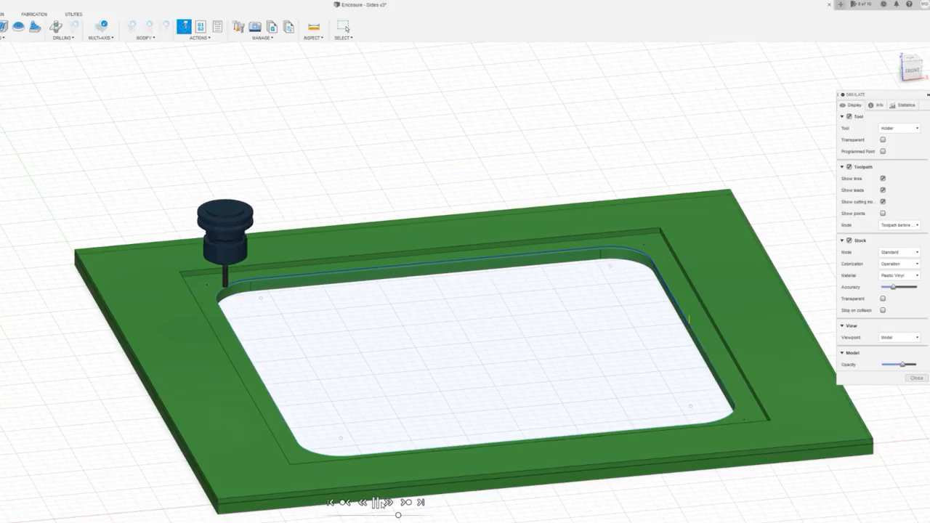
{"action": "left_click", "coordinate": [377, 502]}
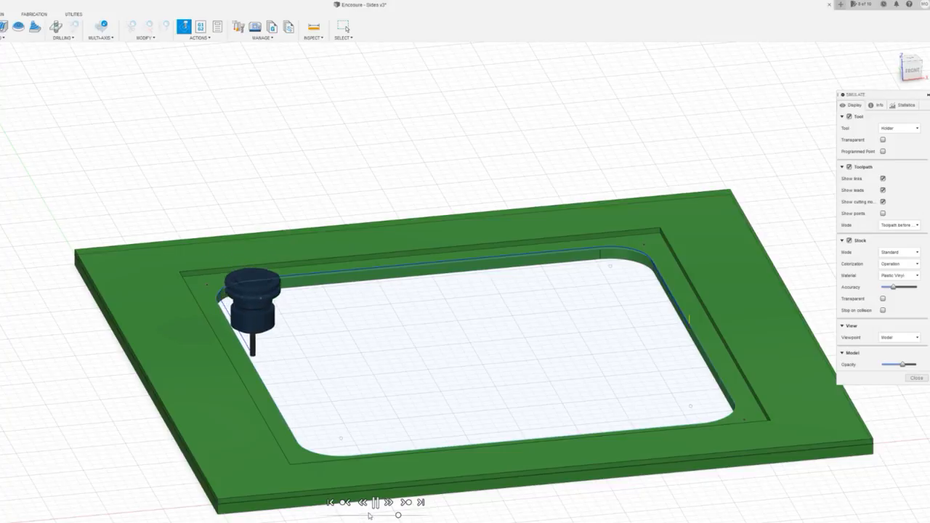